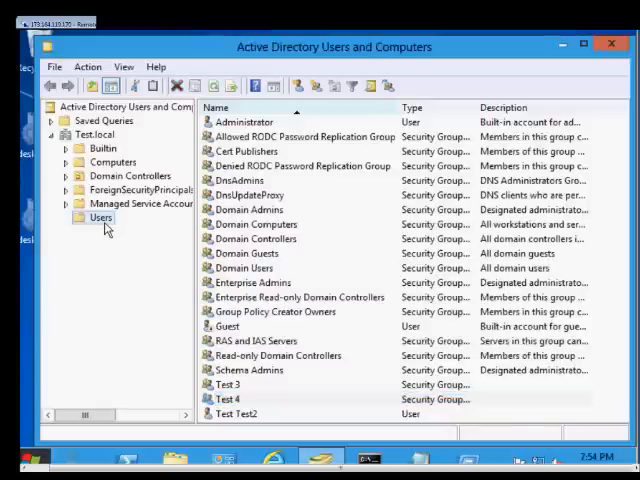
Step: Start a new group in the Test.local Users container
right_click(100, 217)
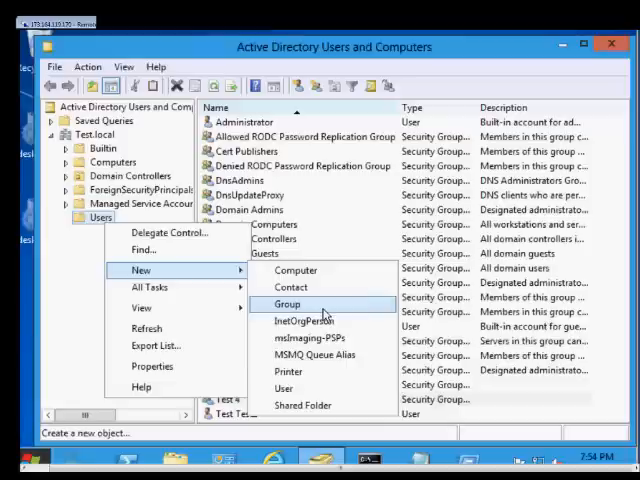
left_click(288, 303)
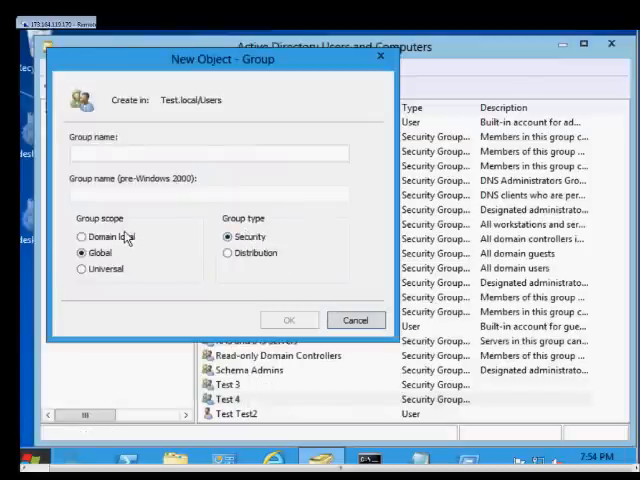
Step: Create domain local group 'Test 5' and open its Members list
left_click(82, 236)
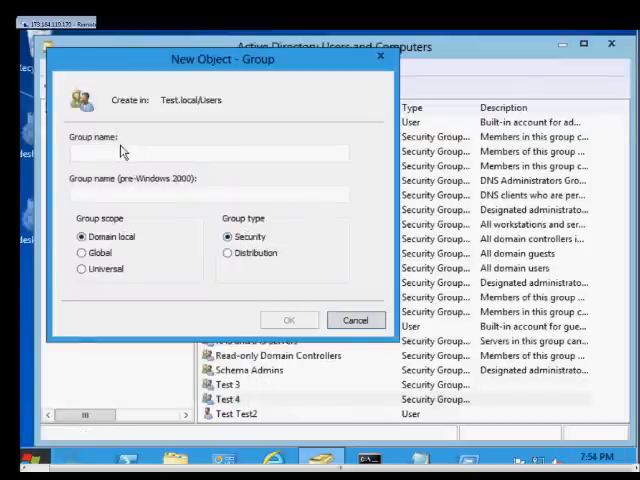
type("T")
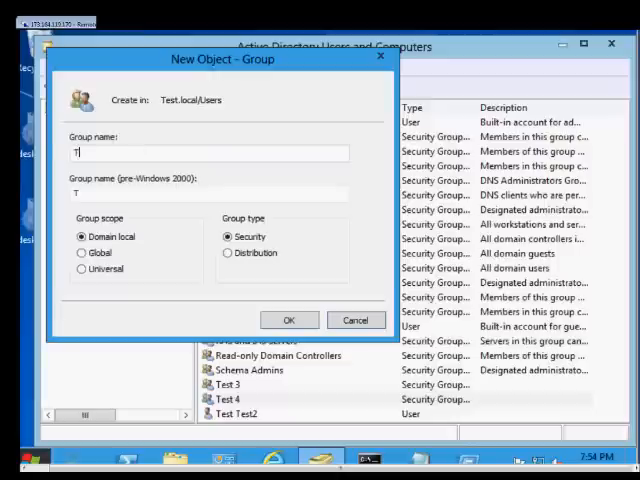
type("est 5")
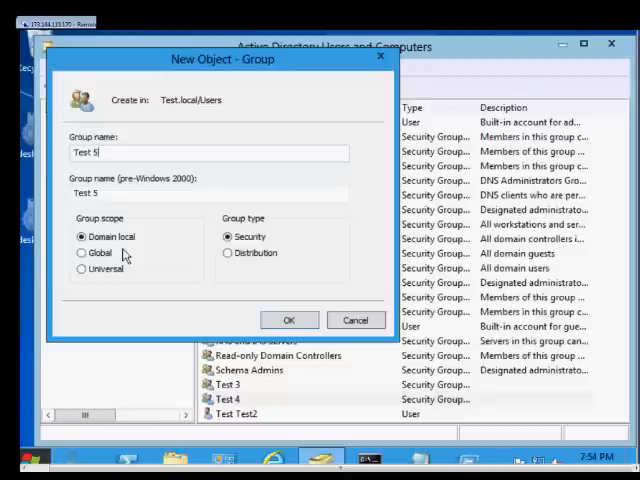
mouse_move(267, 318)
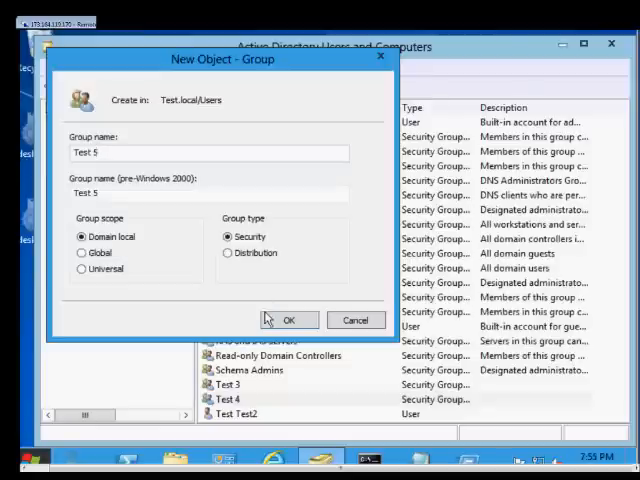
left_click(289, 320)
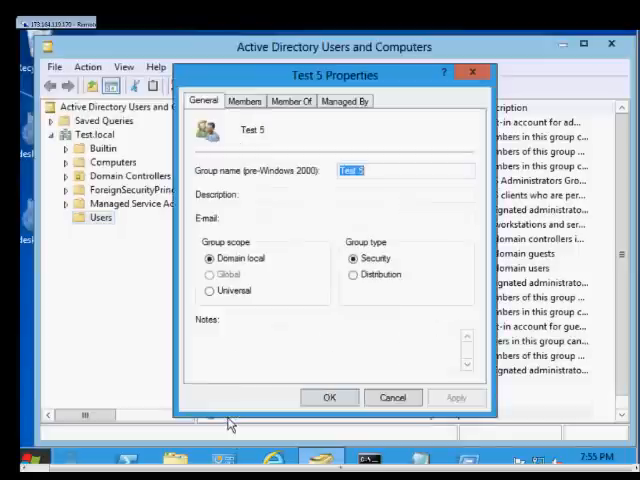
left_click(245, 100)
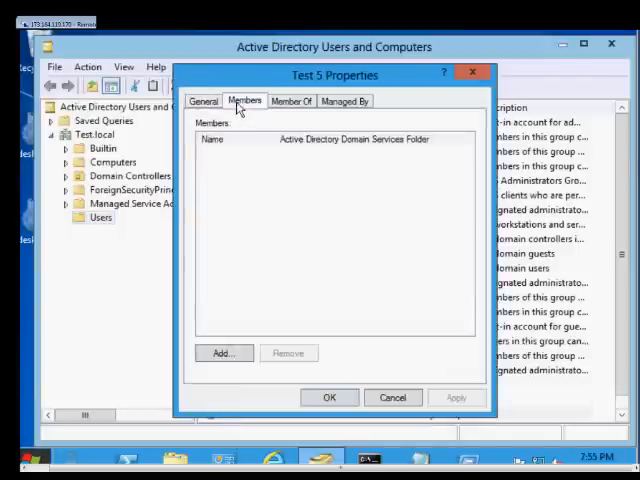
Step: Add user Test Test2 to the Test 5 group's members
left_click(223, 352)
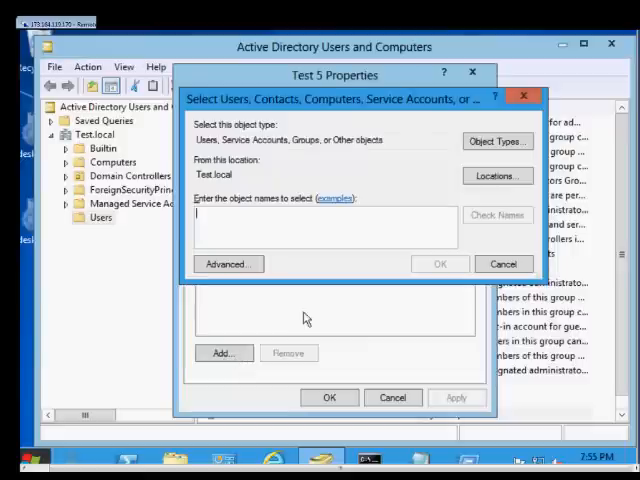
mouse_move(472, 261)
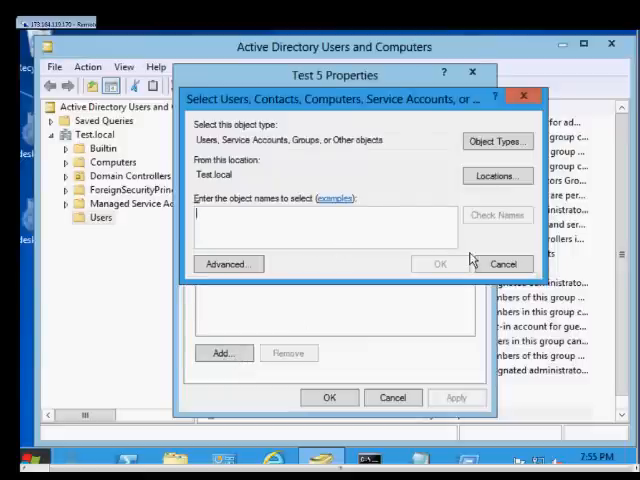
type("test2")
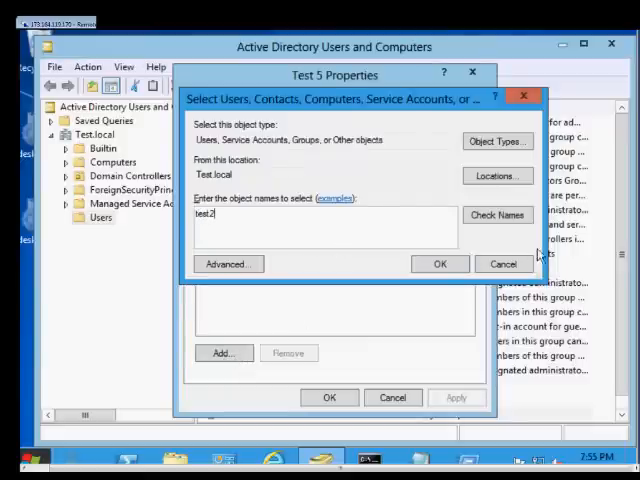
left_click(439, 263)
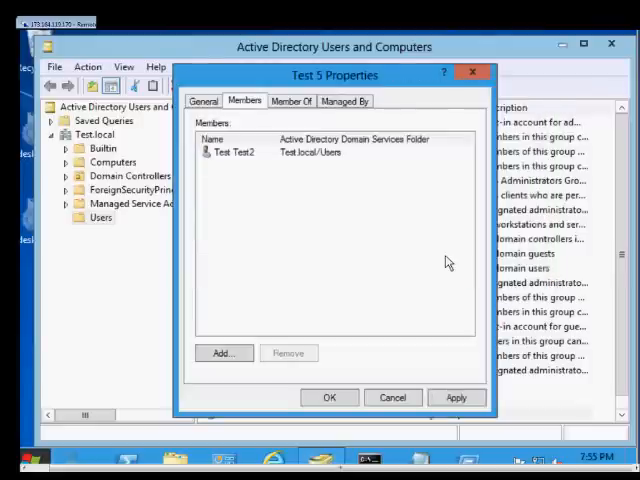
left_click(291, 100)
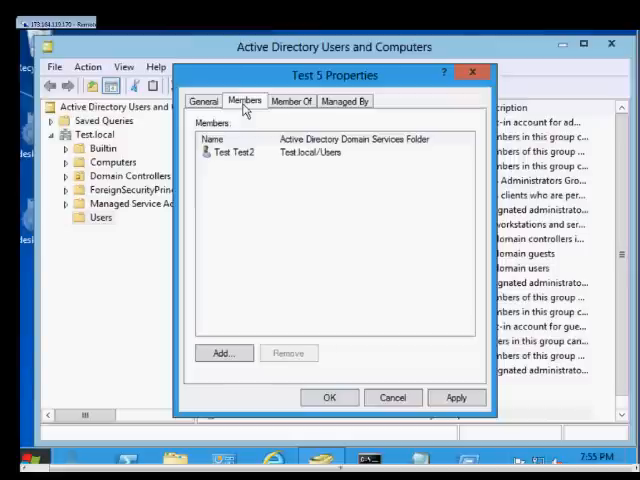
mouse_move(322, 315)
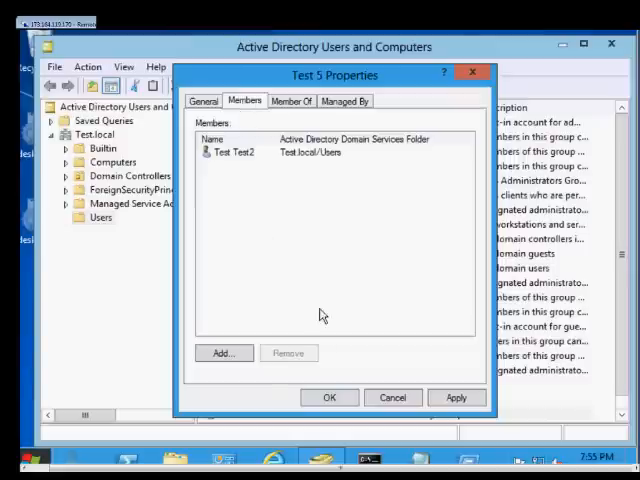